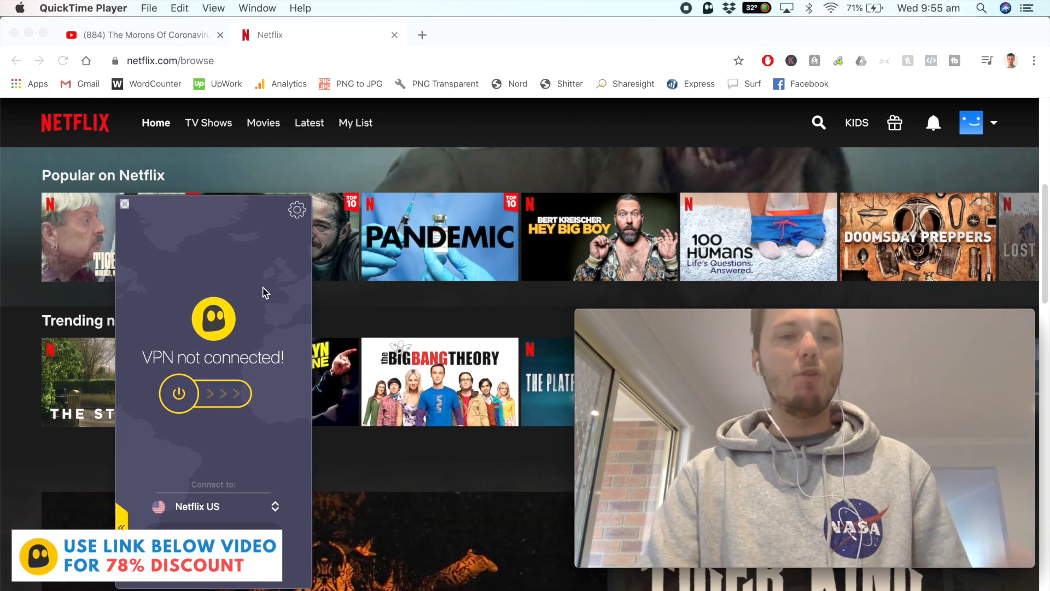
mouse_move(252, 278)
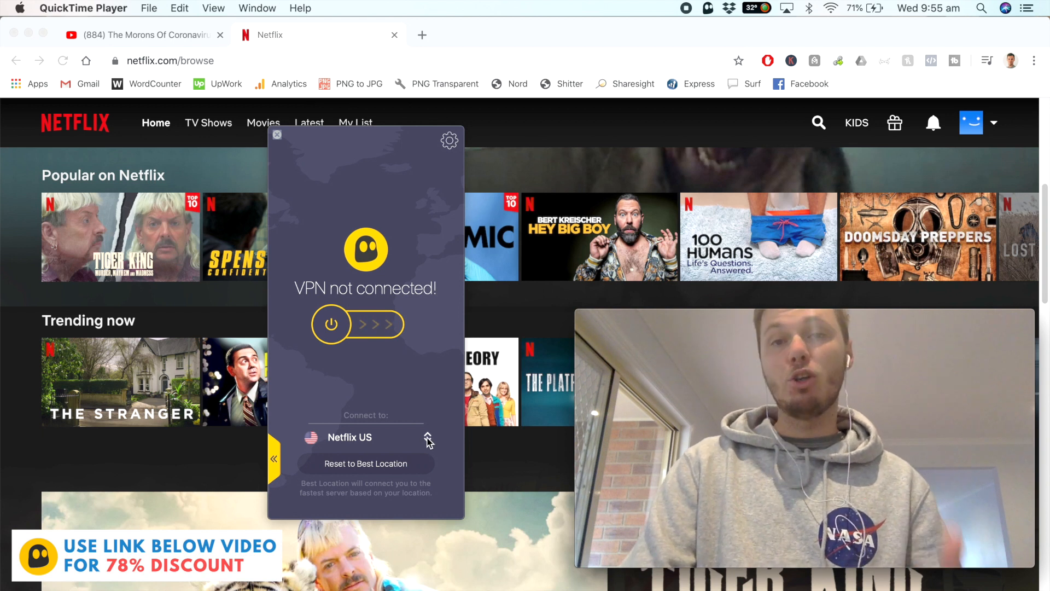
Open the CyberGhost location dropdown showing favorites, streaming options and Netflix US.
left_click(428, 438)
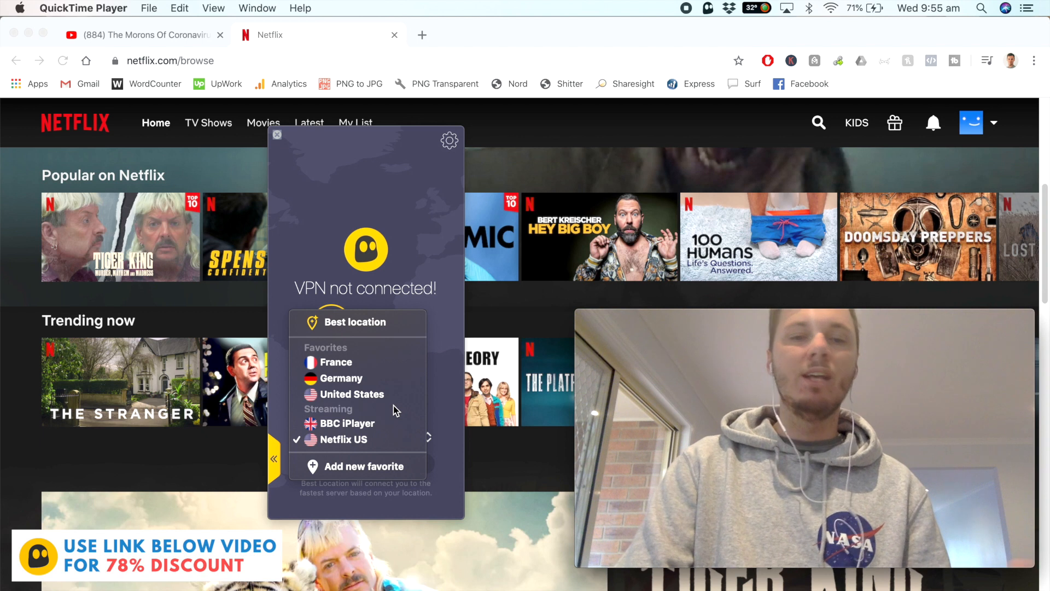
mouse_move(358, 423)
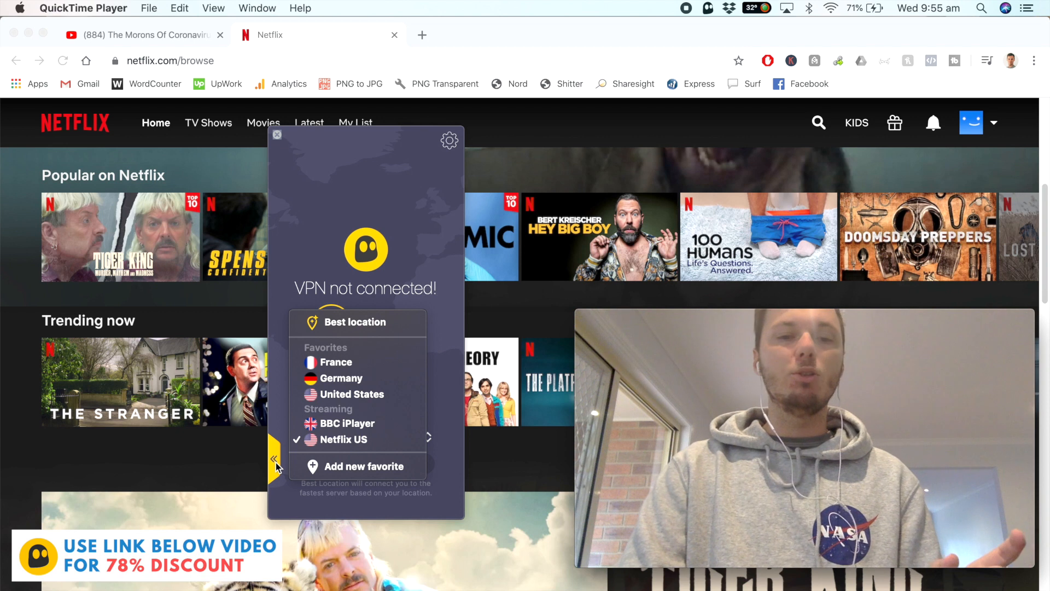
Expand to All servers, filter For streaming, and scroll through the streaming servers.
left_click(356, 322)
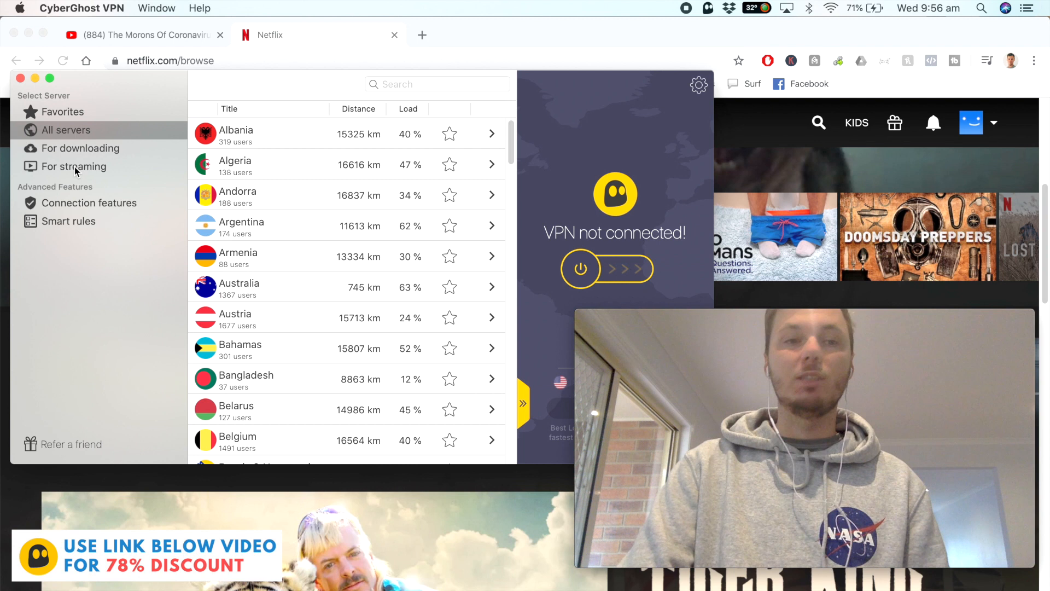
left_click(72, 166)
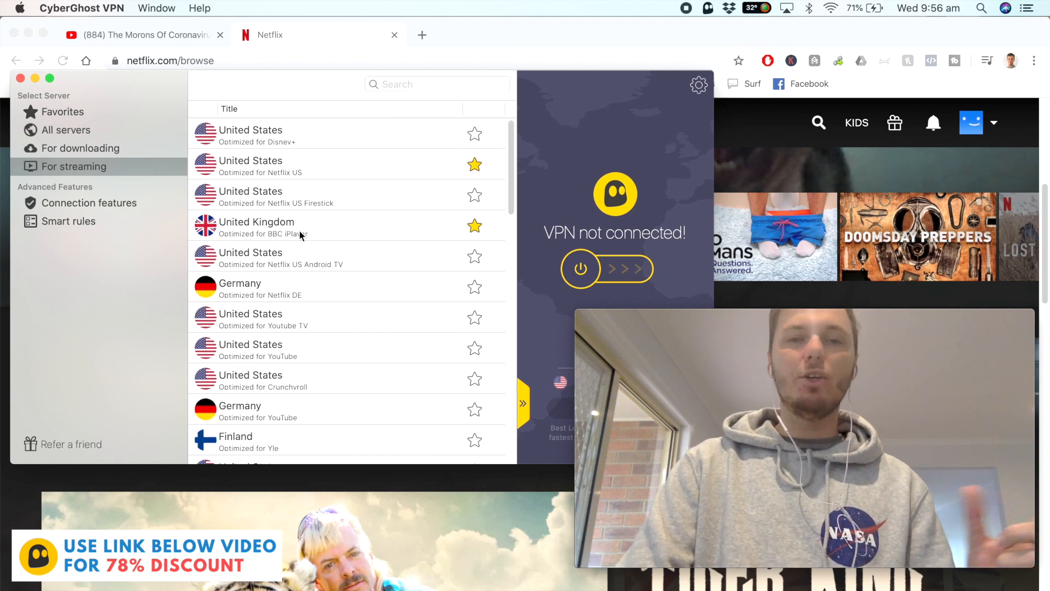
scroll("down", 3)
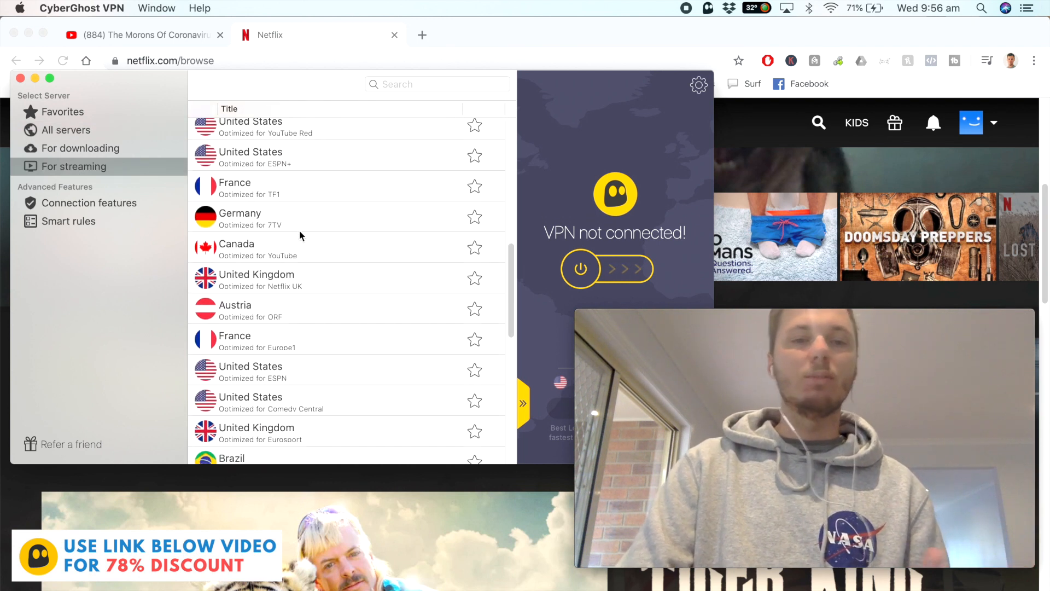
scroll("down", 3)
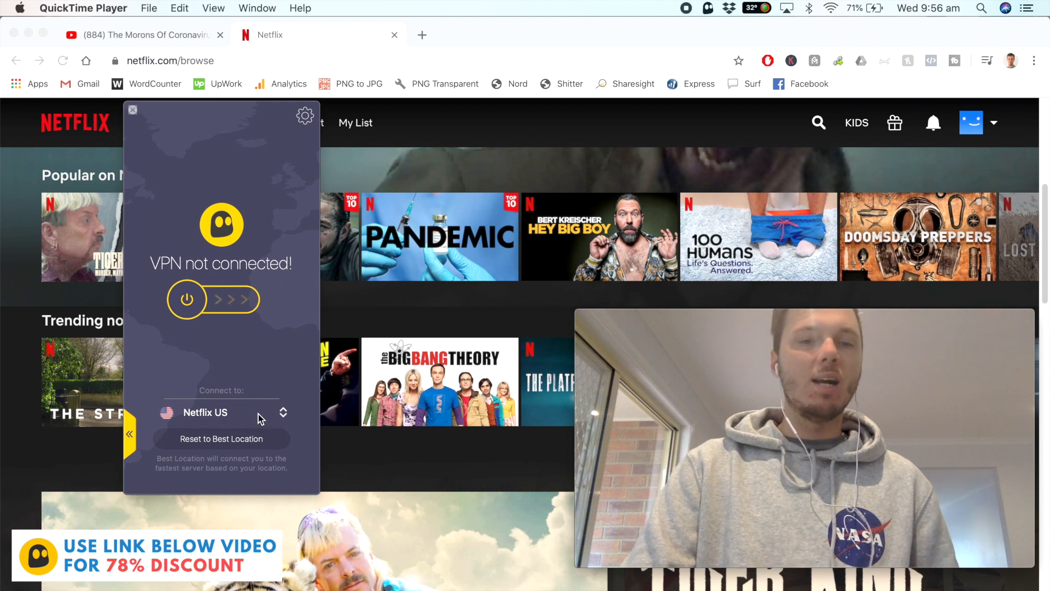
Keep Netflix US as the location and connect the VPN to Los Angeles.
left_click(205, 412)
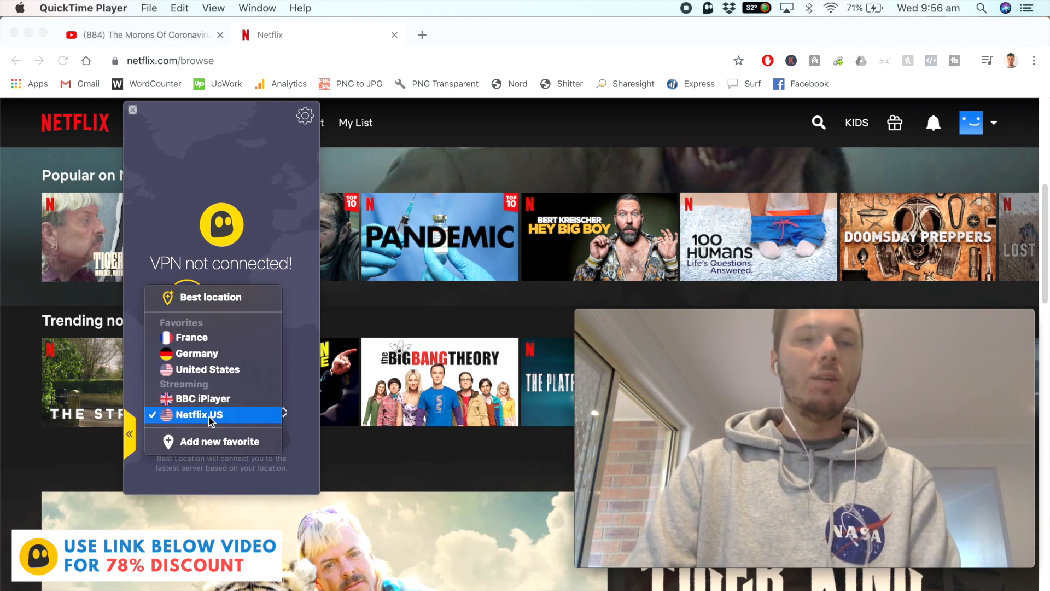
left_click(208, 415)
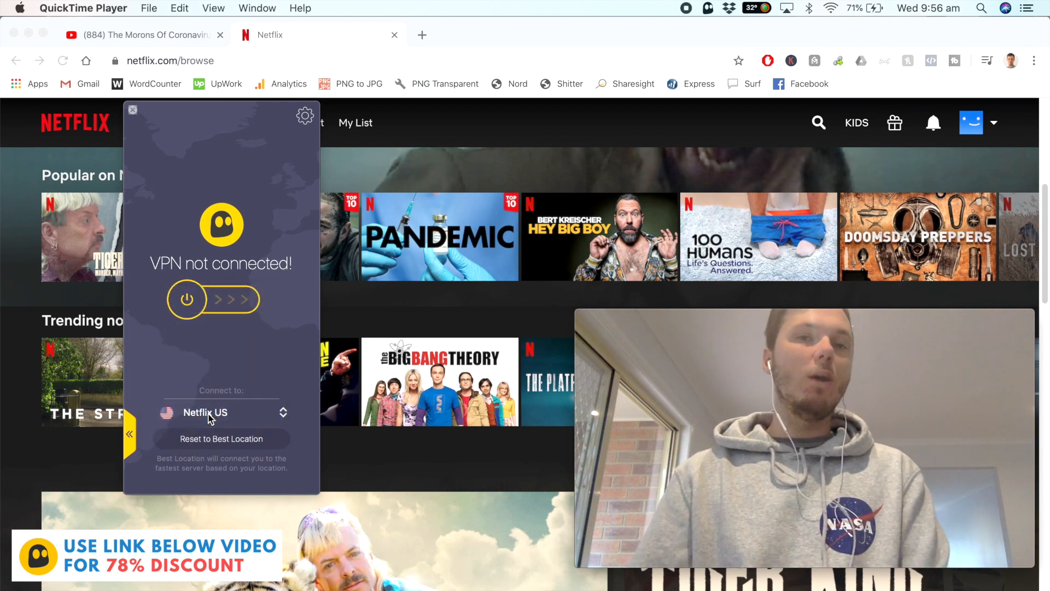
left_click(186, 299)
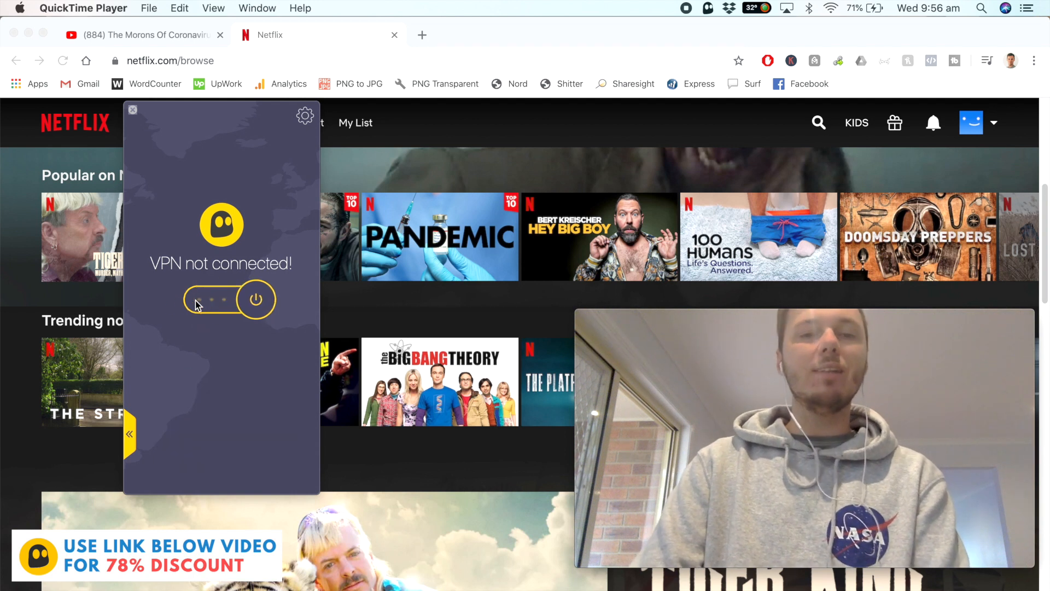
left_click(256, 299)
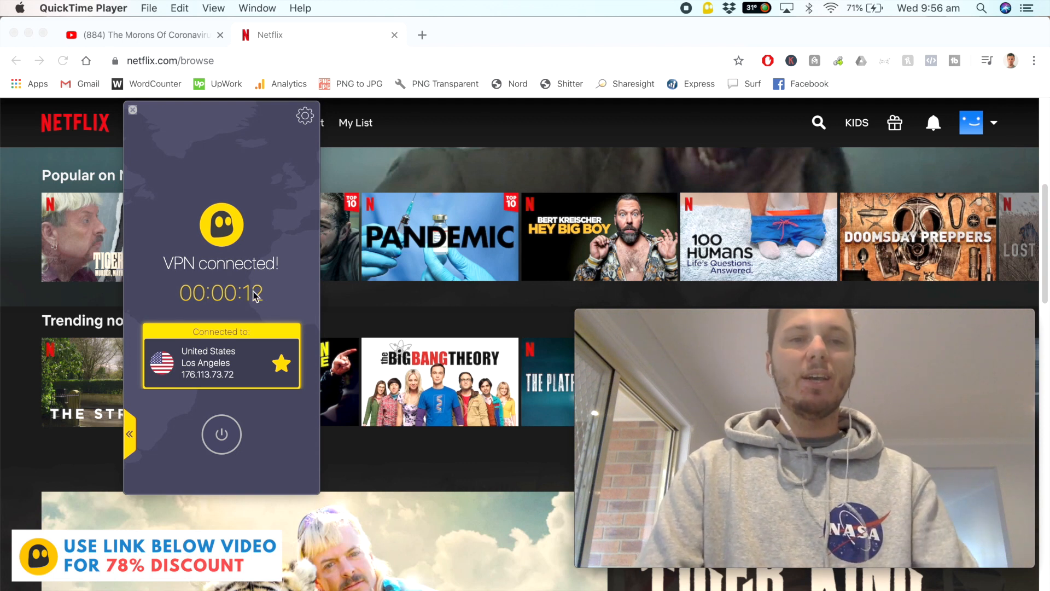
mouse_move(275, 301)
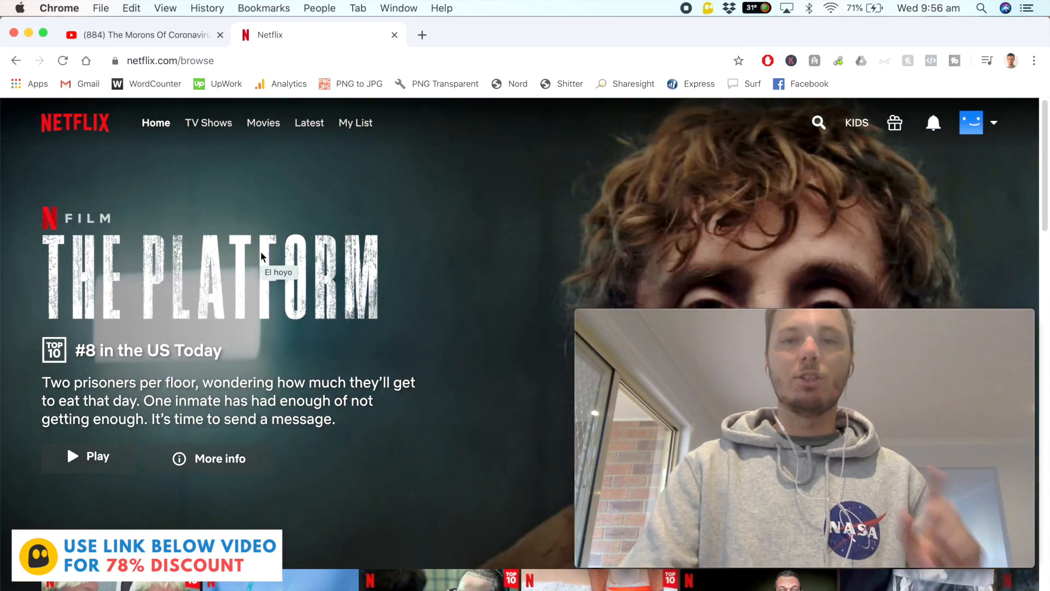
mouse_move(403, 236)
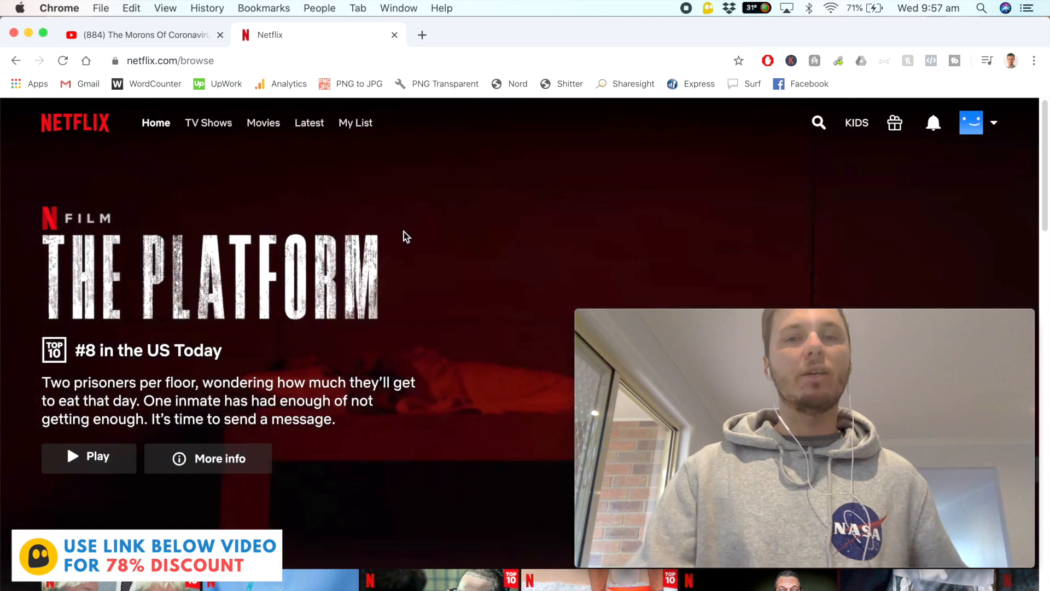
Search Netflix for 'the office' and scroll the results led by The Office.
left_click(818, 122)
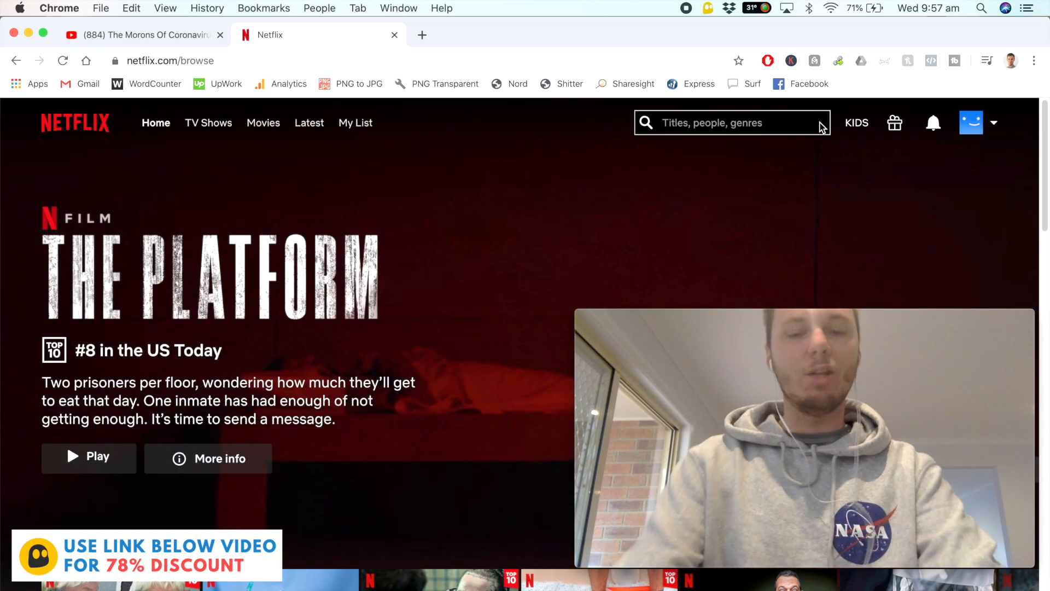
type("the office")
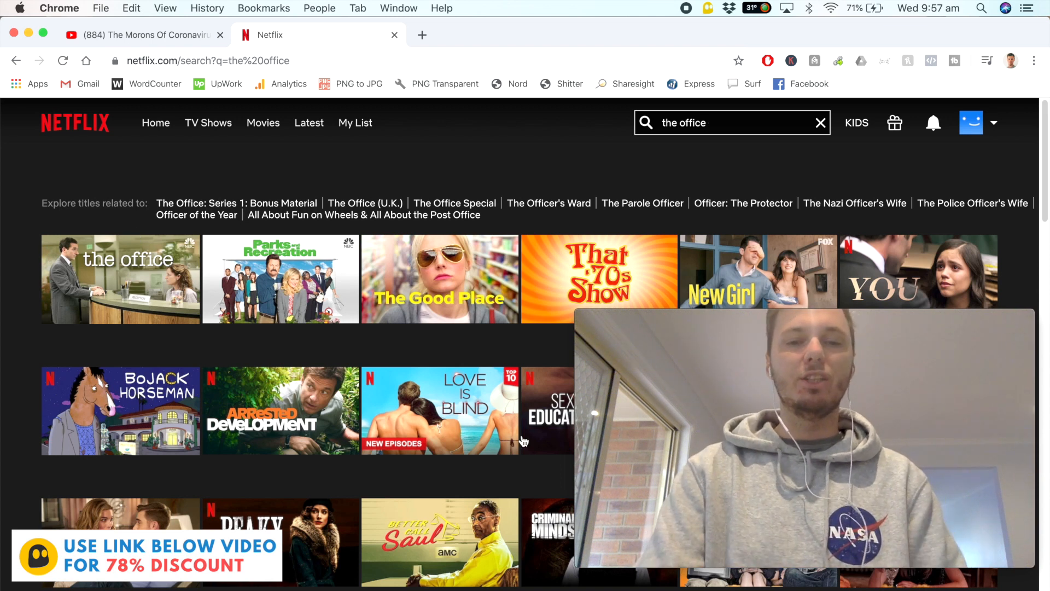
scroll("down", 3)
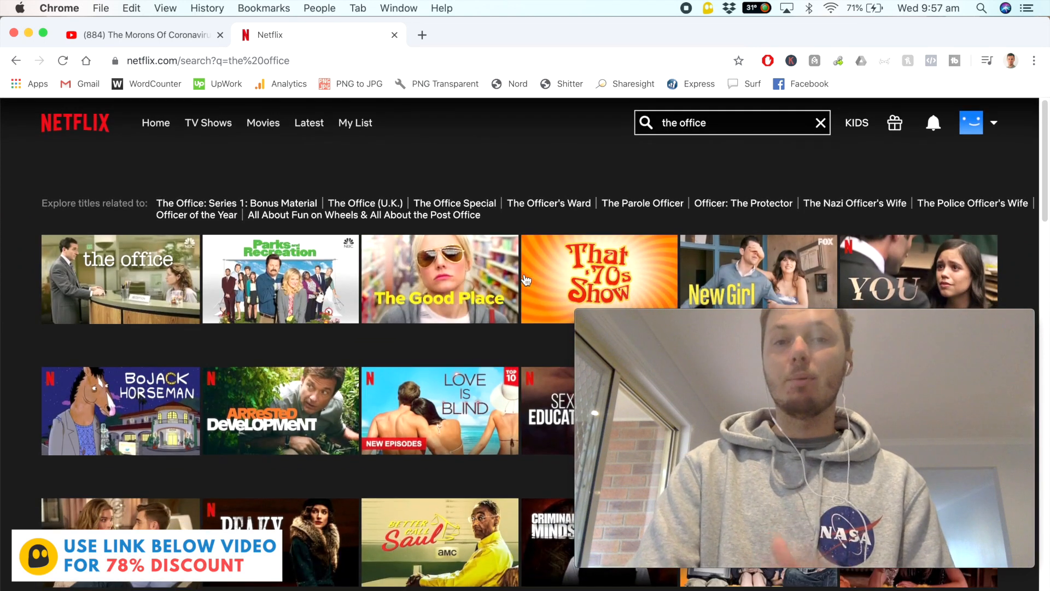
mouse_move(528, 158)
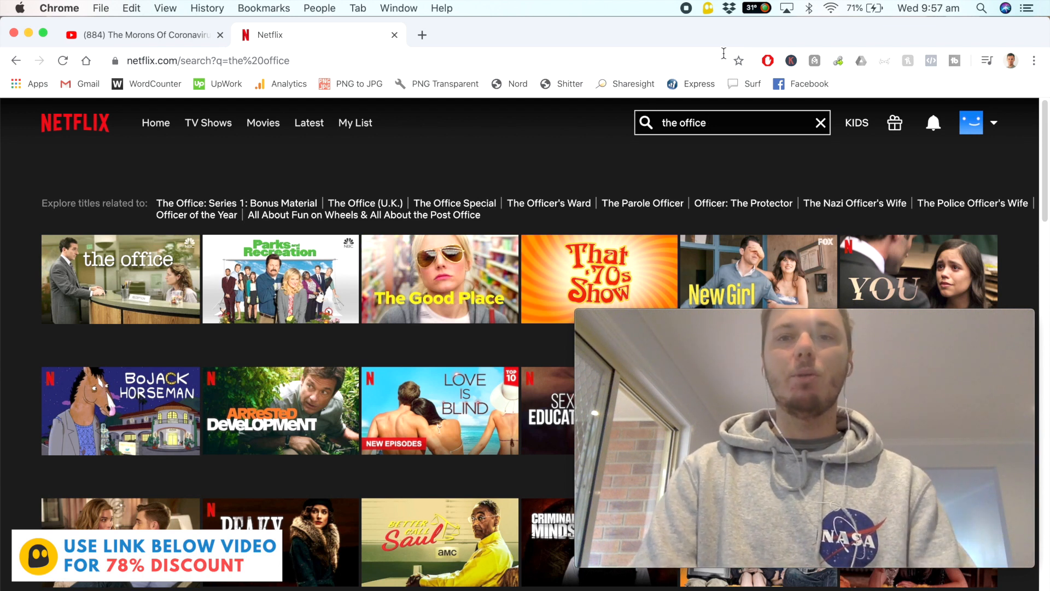
left_click(708, 8)
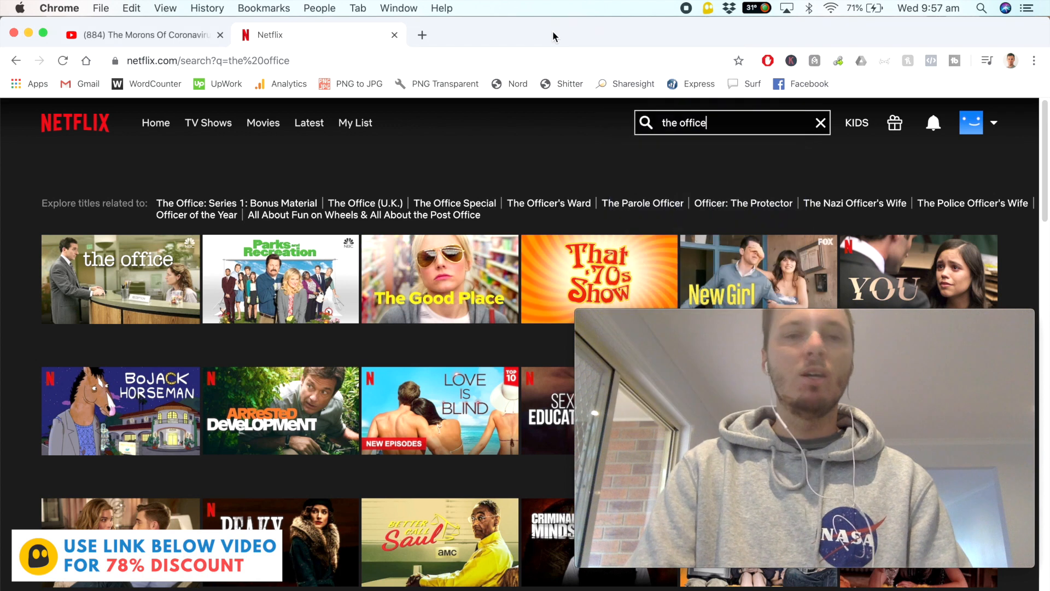
mouse_move(121, 279)
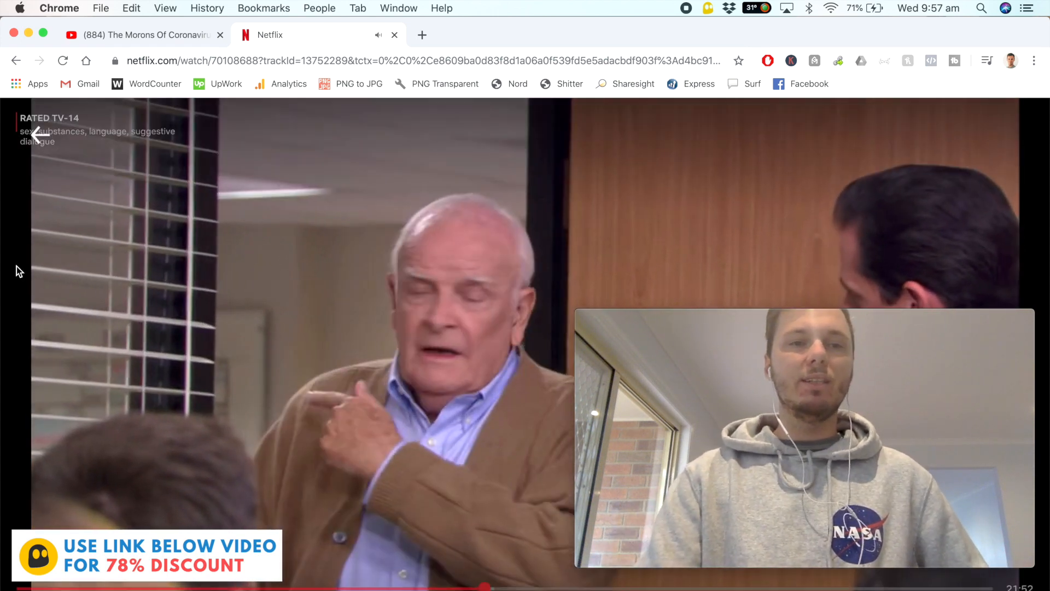
type("the office")
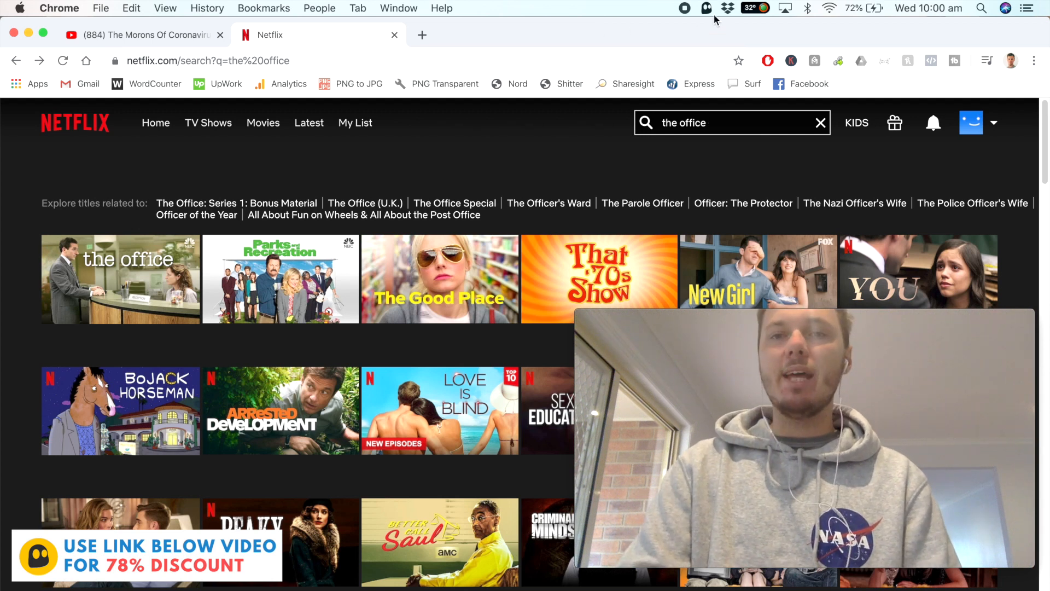
From the menu bar icon, connect CyberGhost to a United Kingdom server.
left_click(705, 9)
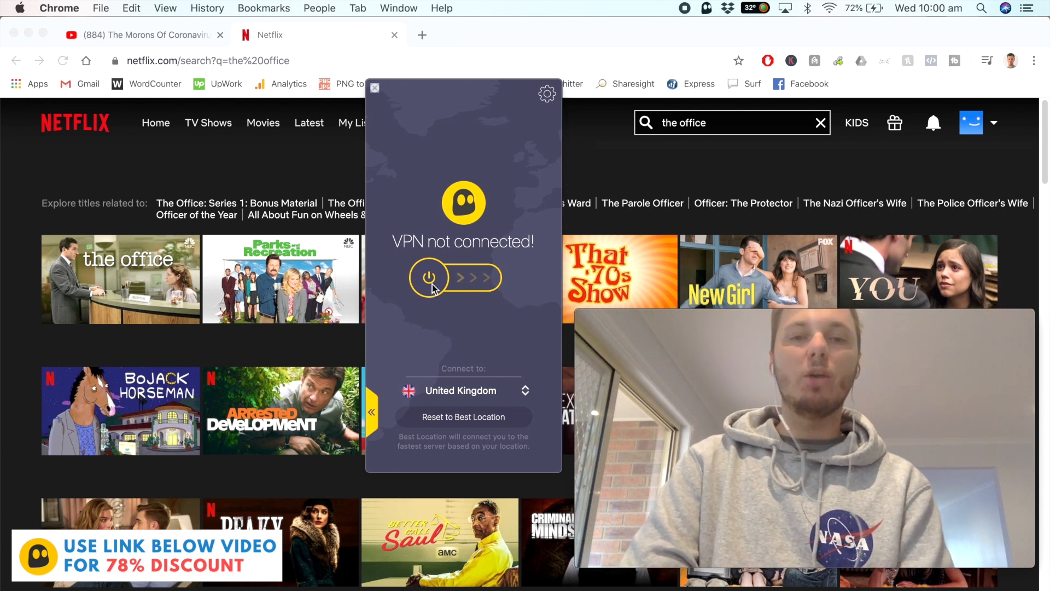
left_click(429, 277)
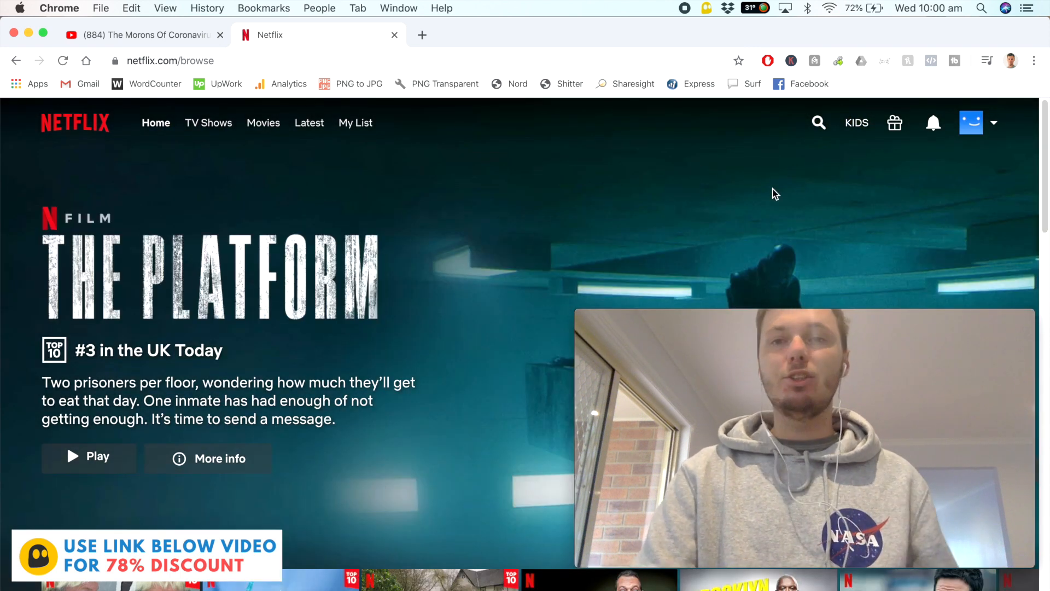
Search Netflix for 'friends' and play Friends from the results.
left_click(818, 122)
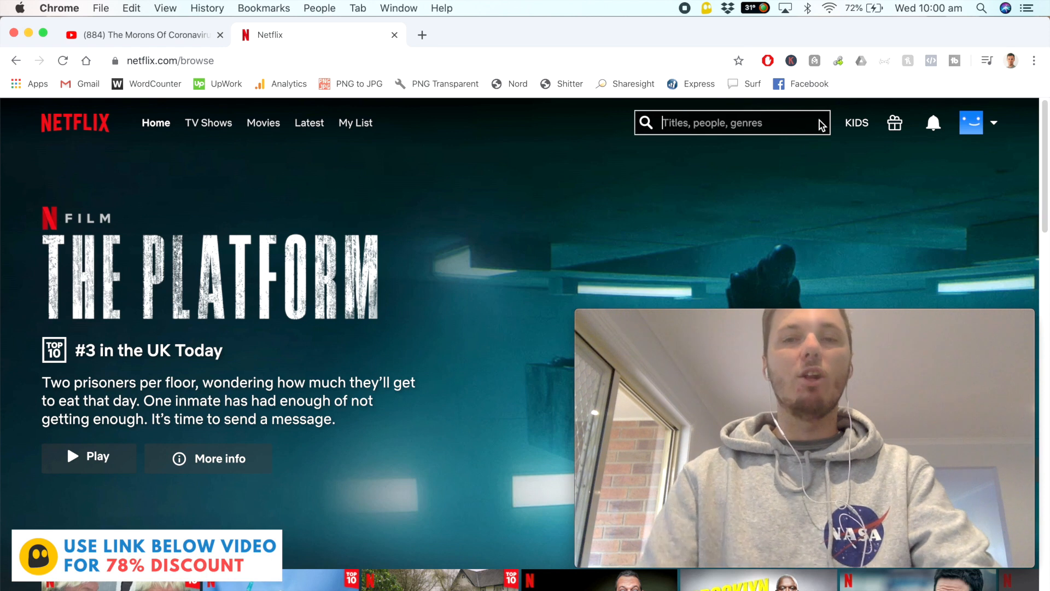
type("friends")
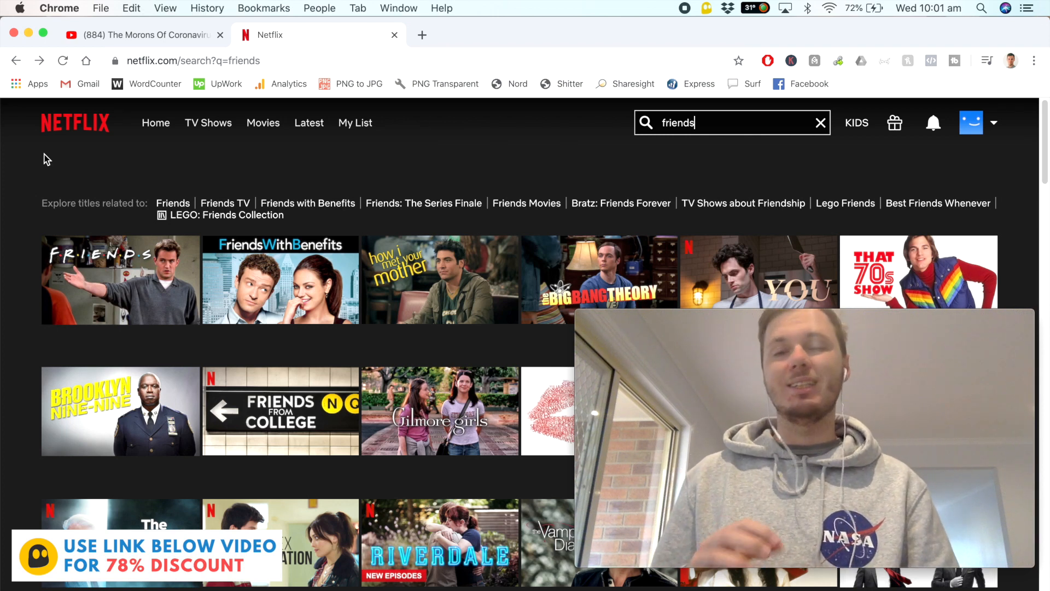
mouse_move(713, 15)
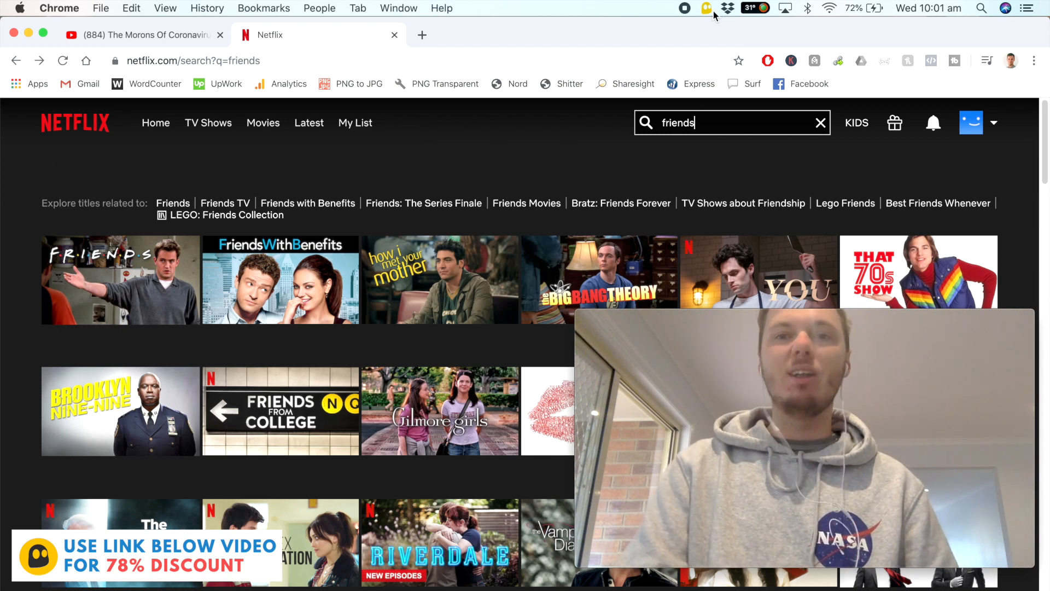
left_click(705, 8)
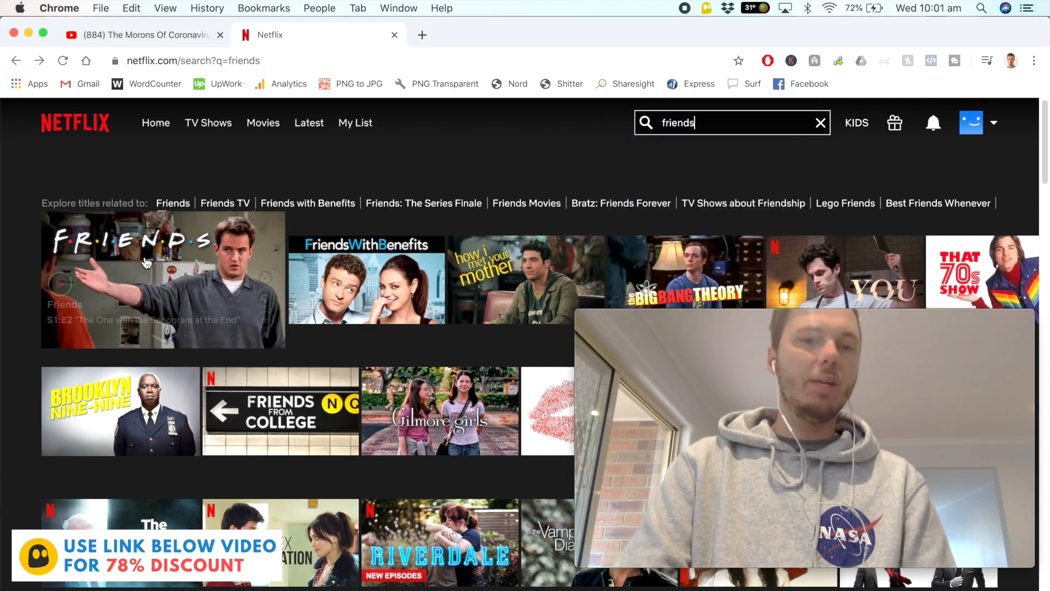
left_click(162, 279)
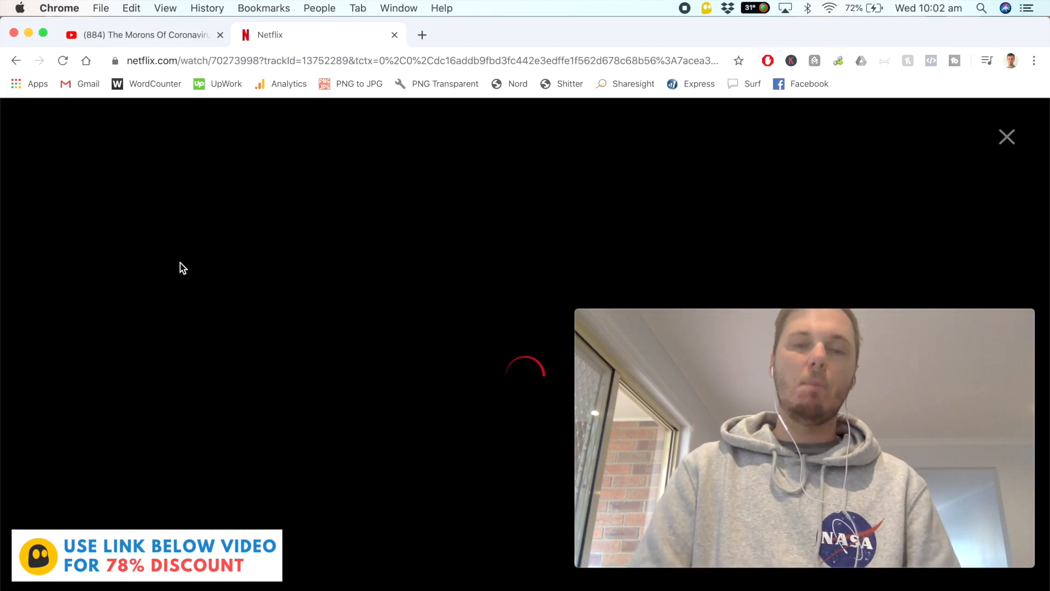